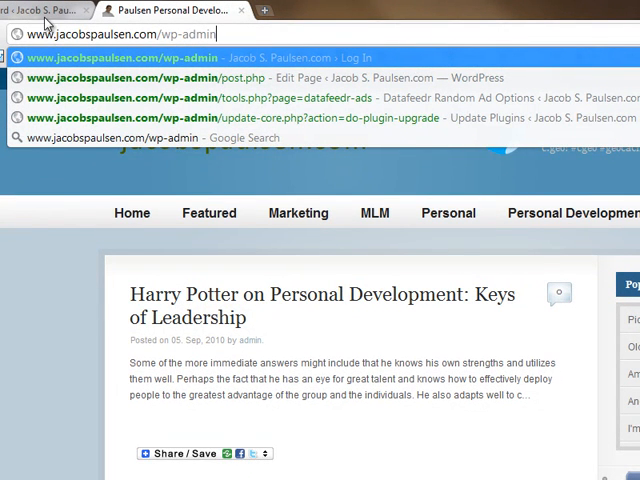
pyautogui.moveTo(44, 20)
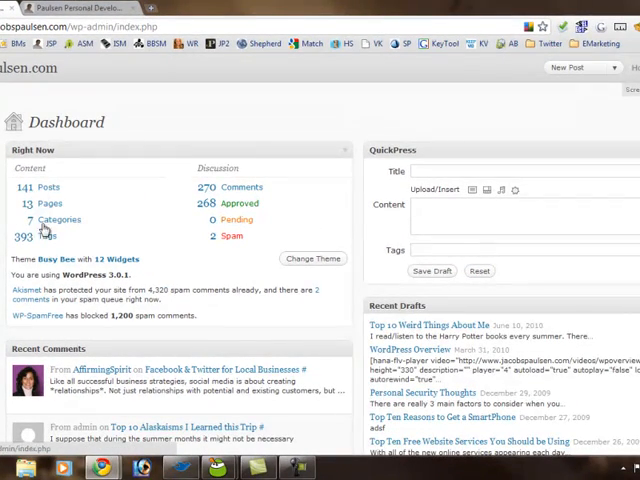
pyautogui.moveTo(48, 188)
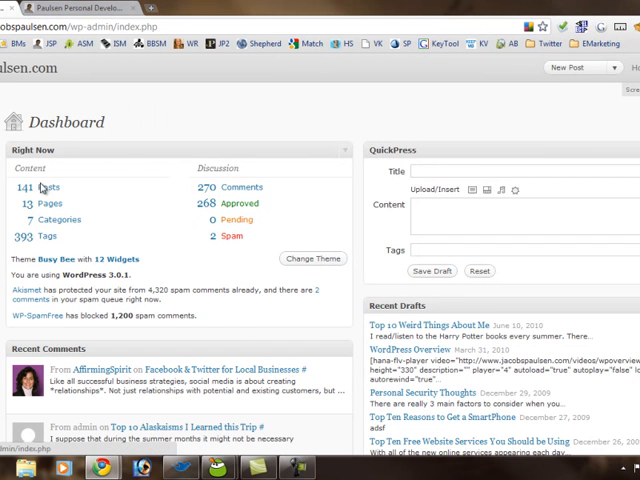
pyautogui.moveTo(290, 240)
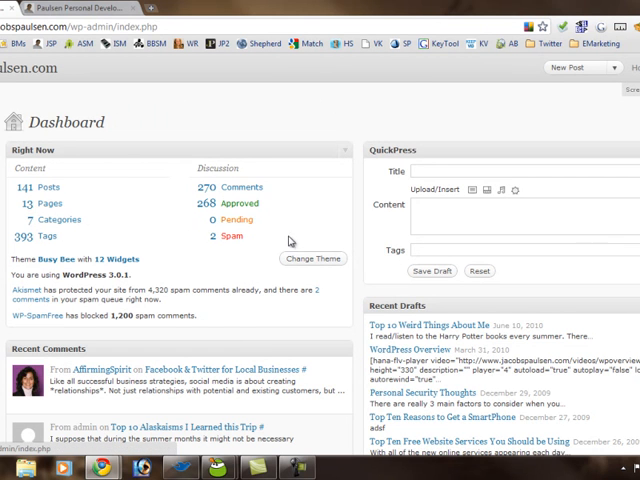
# Step: Scroll down through the Dashboard widgets: site stats, recent comments and drafts
pyautogui.scroll(-3)
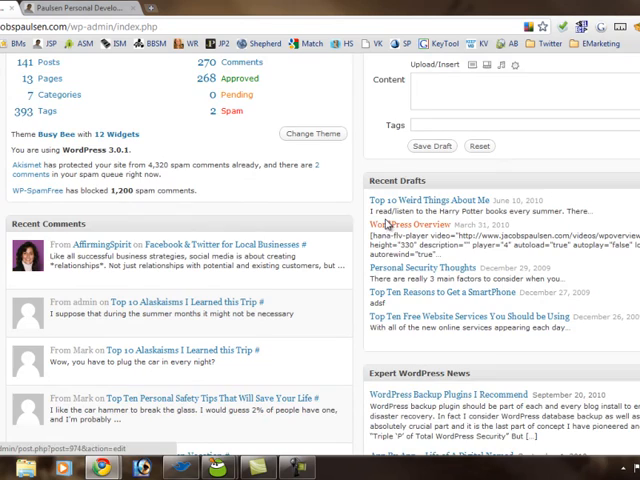
pyautogui.scroll(-3)
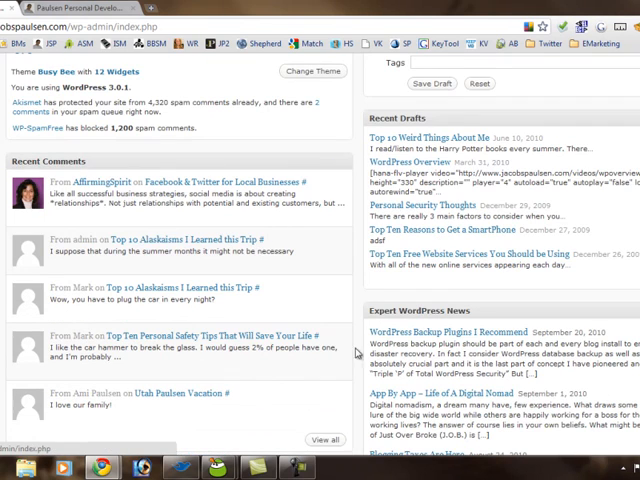
pyautogui.scroll(-3)
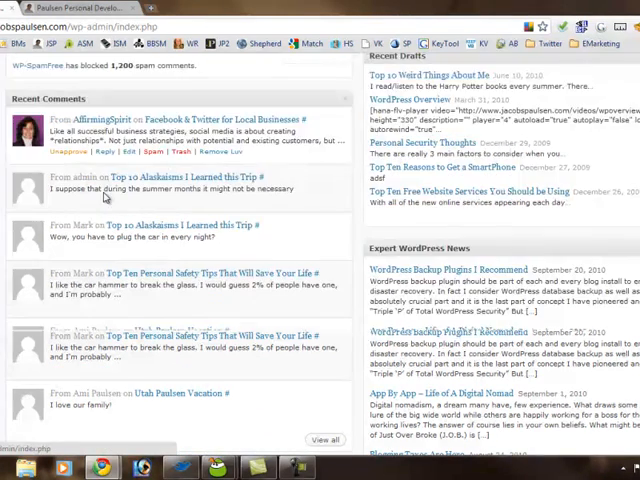
pyautogui.scroll(-3)
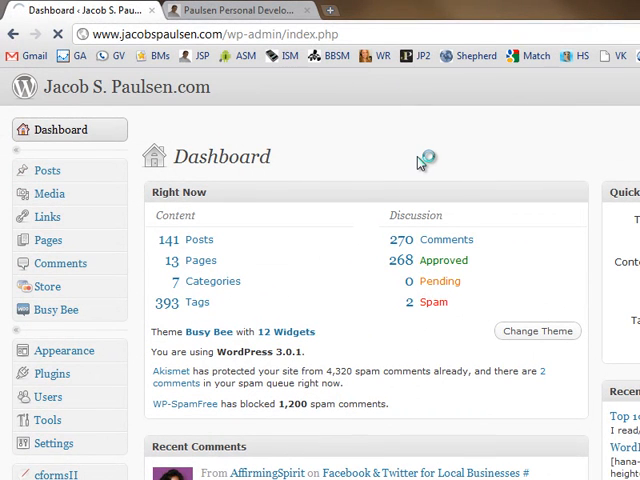
# Step: Show the All Posts list (151 posts) and start a new post from it
pyautogui.click(48, 170)
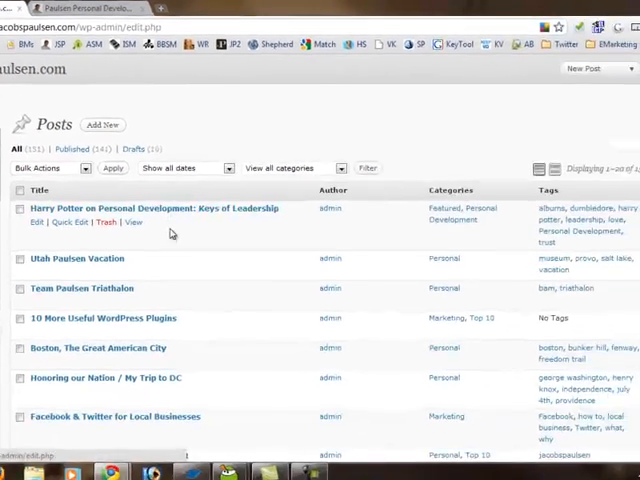
pyautogui.scroll(-3)
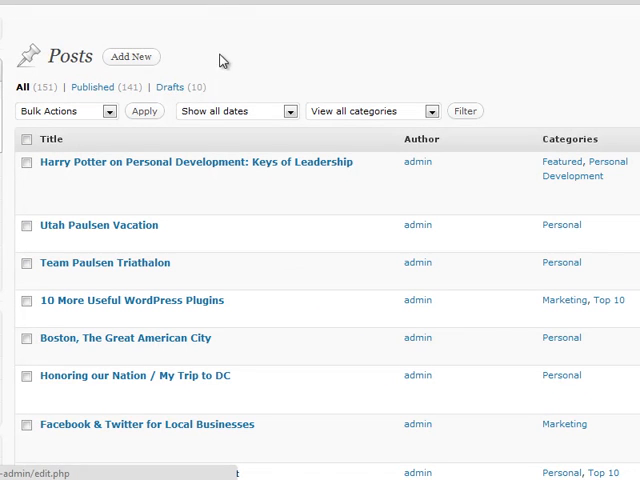
pyautogui.click(132, 56)
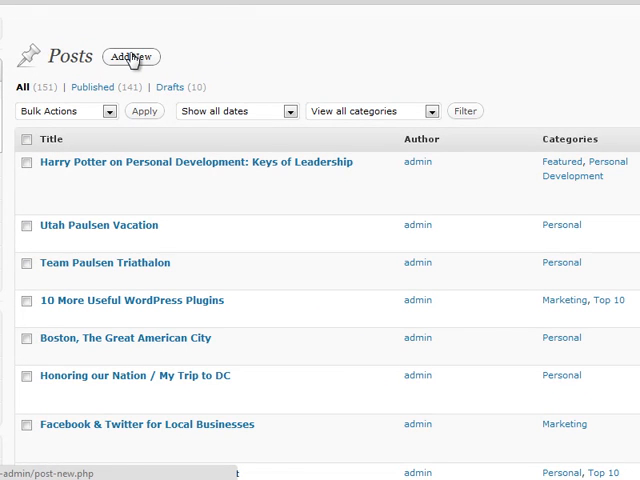
# Step: Bring up the Add New Post editor and scroll through its panels
pyautogui.click(132, 56)
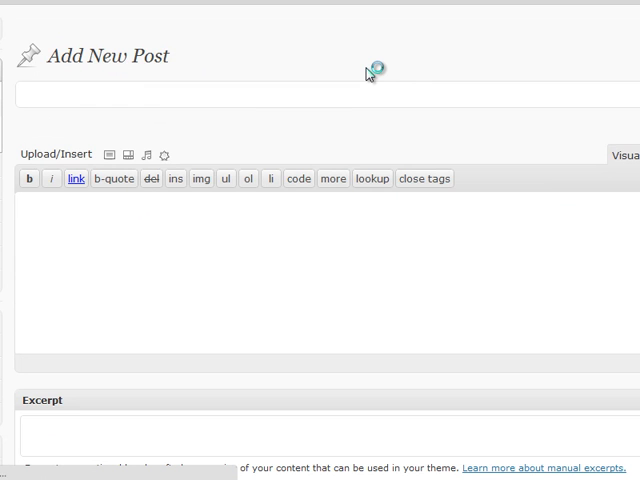
pyautogui.moveTo(388, 68)
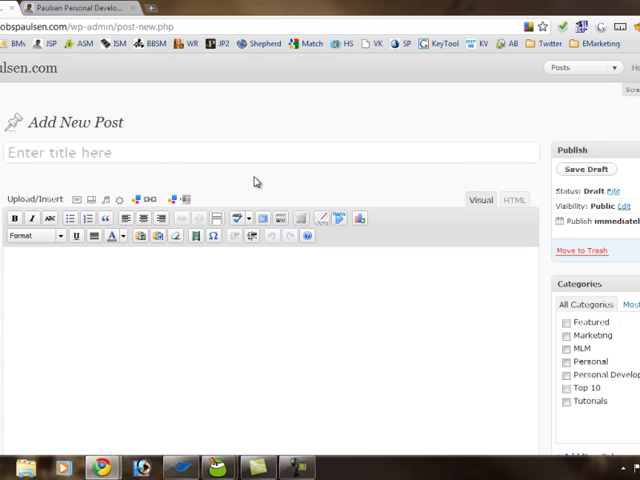
pyautogui.scroll(-3)
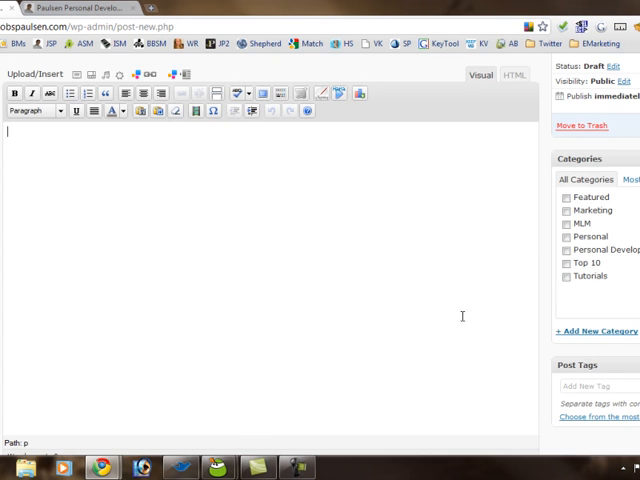
pyautogui.scroll(-3)
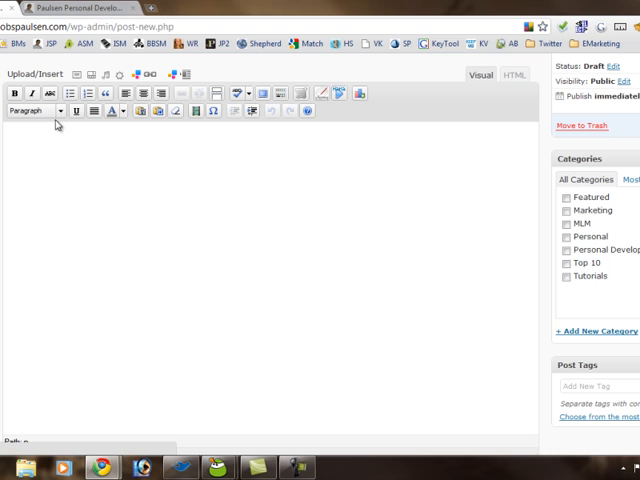
pyautogui.scroll(-3)
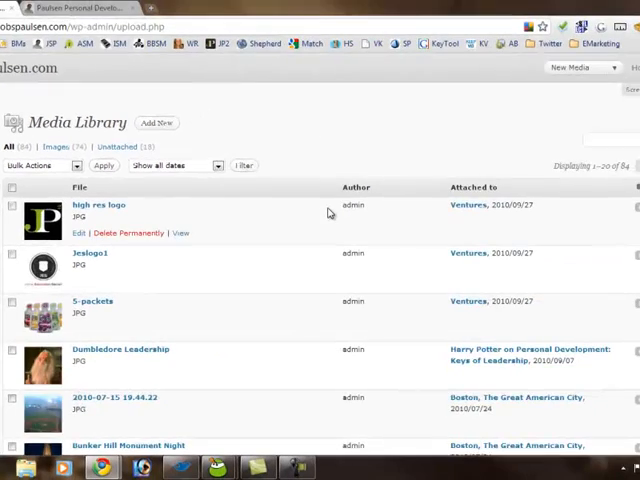
# Step: Scroll through the Media Library's attached and unattached images and back to the top
pyautogui.scroll(-3)
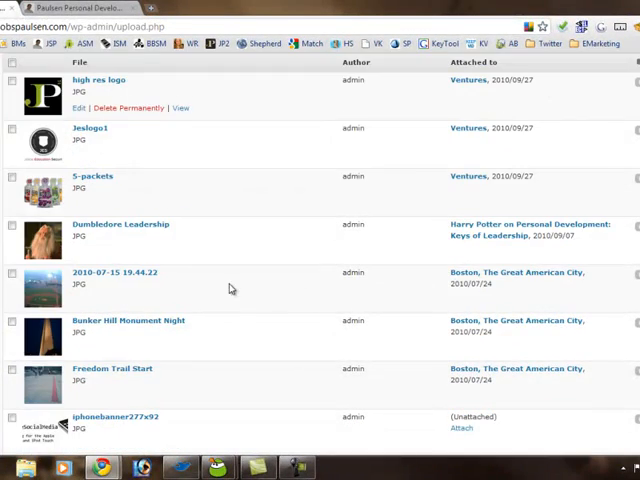
pyautogui.scroll(-3)
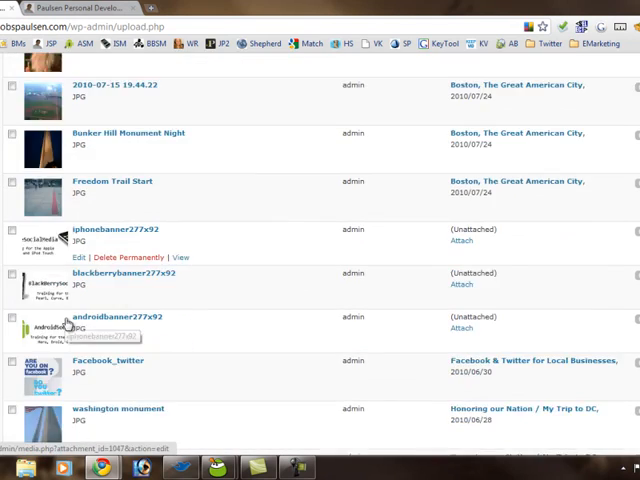
pyautogui.scroll(-3)
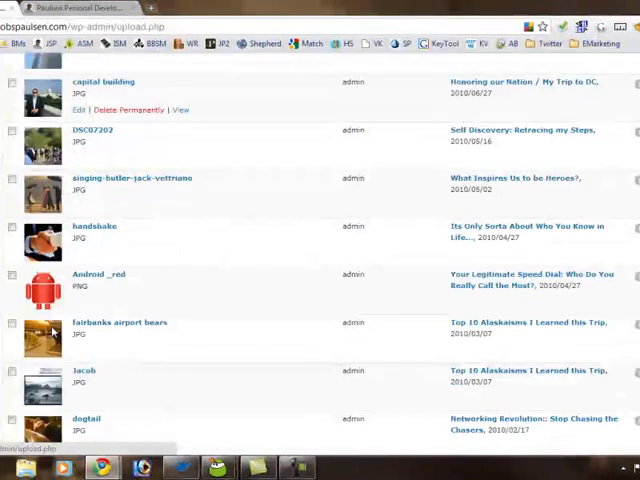
pyautogui.scroll(3)
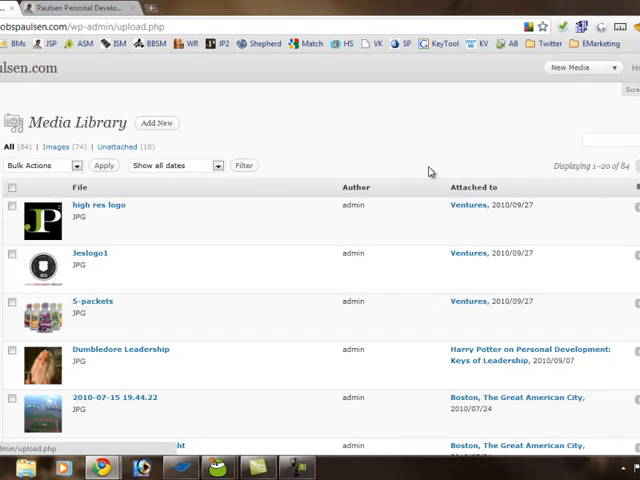
pyautogui.moveTo(332, 160)
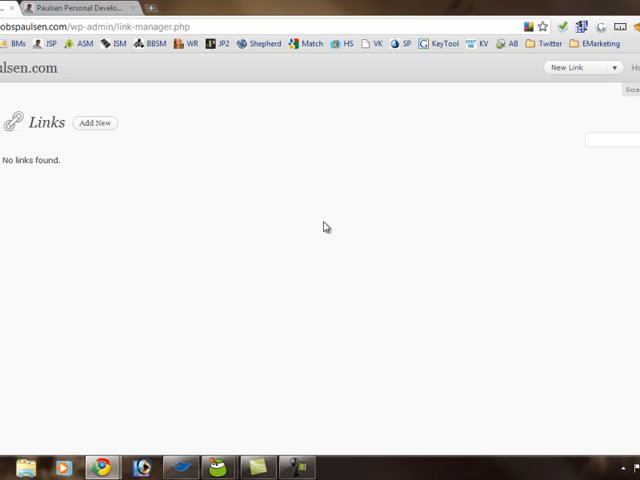
pyautogui.moveTo(56, 184)
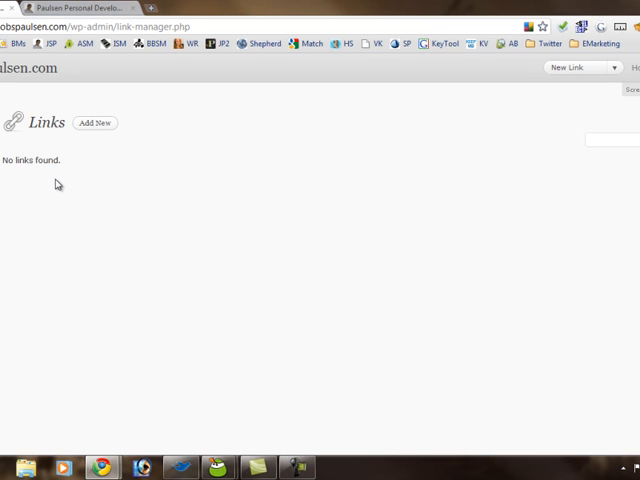
pyautogui.moveTo(96, 336)
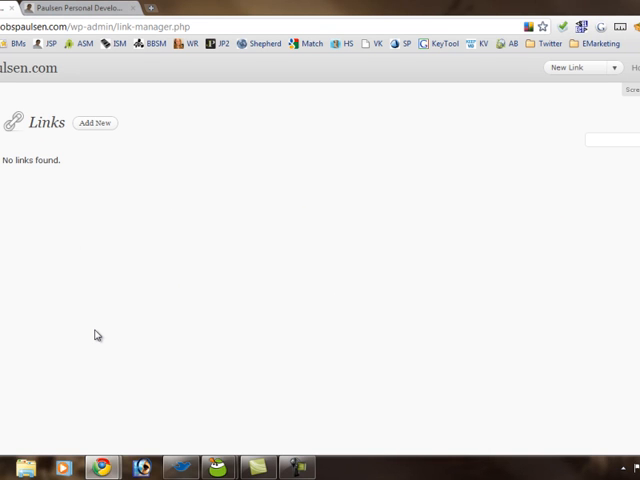
pyautogui.moveTo(344, 188)
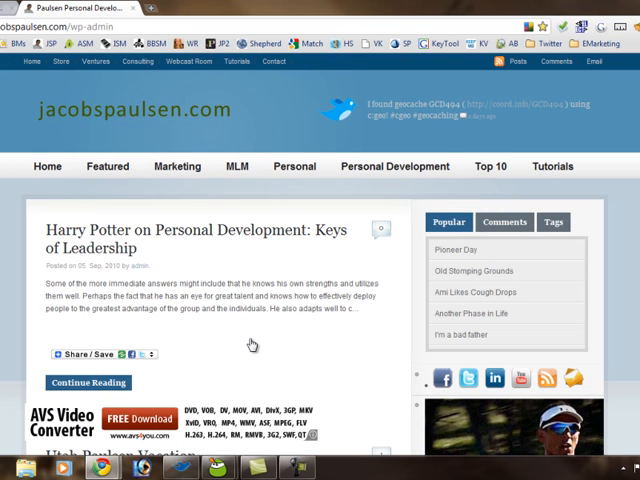
# Step: Show the All Pages list and scroll from Book Reviews down to Contact
pyautogui.click(64, 60)
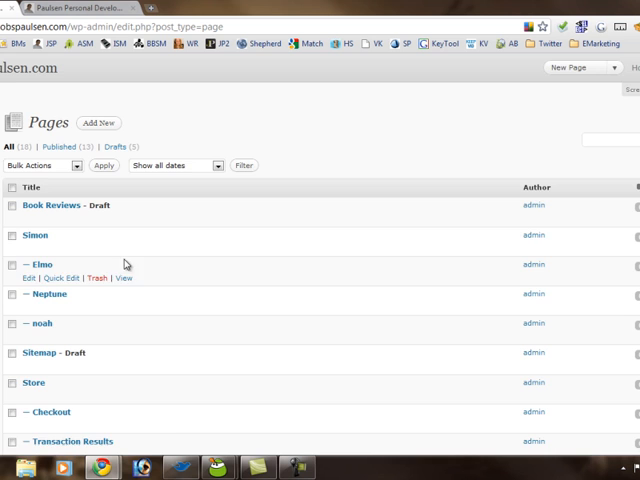
pyautogui.scroll(-3)
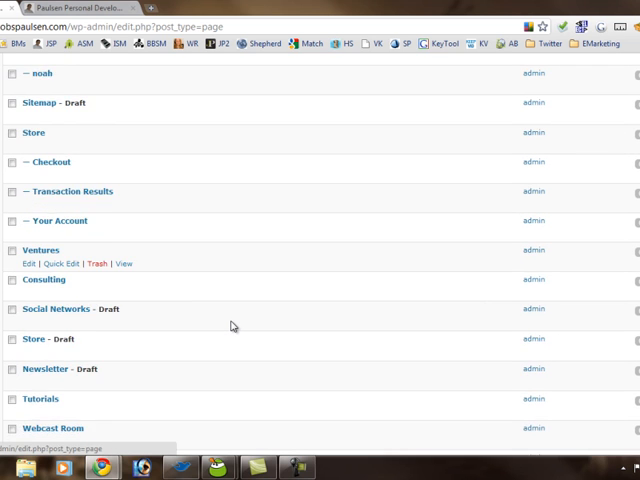
pyautogui.scroll(-3)
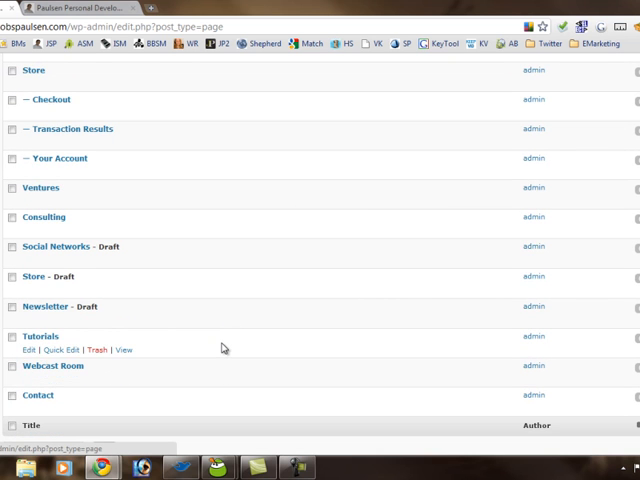
pyautogui.scroll(-3)
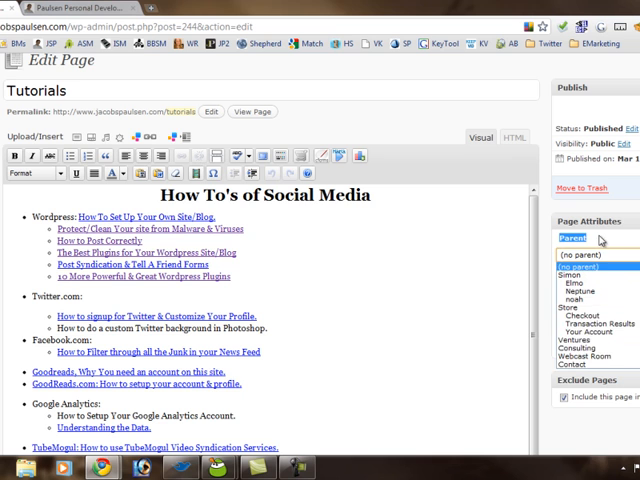
# Step: Keep (no parent) for the Tutorials page and move on to the Comments screen
pyautogui.click(588, 268)
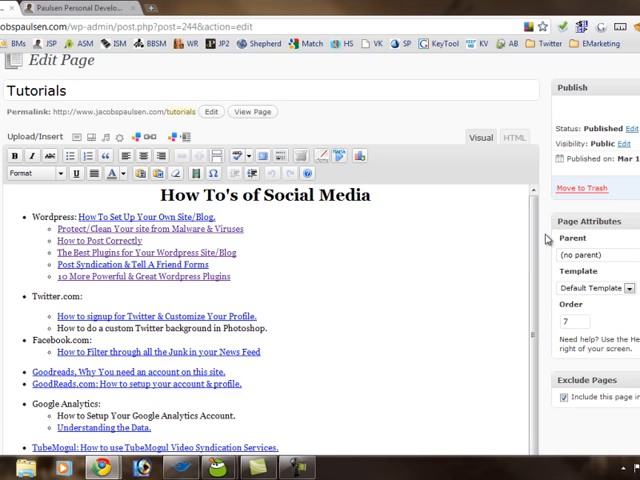
pyautogui.moveTo(548, 240)
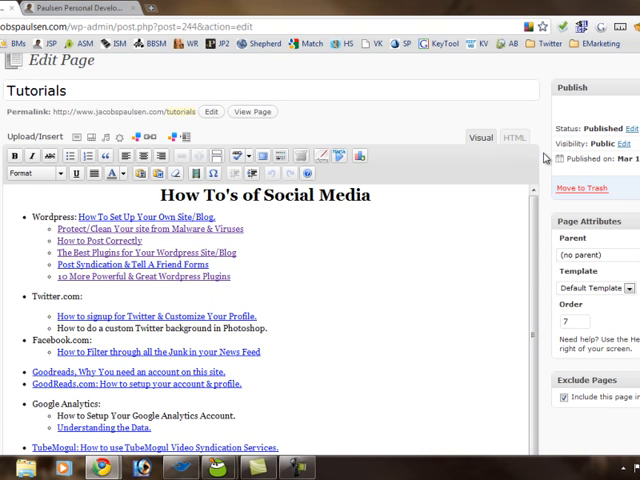
pyautogui.moveTo(540, 170)
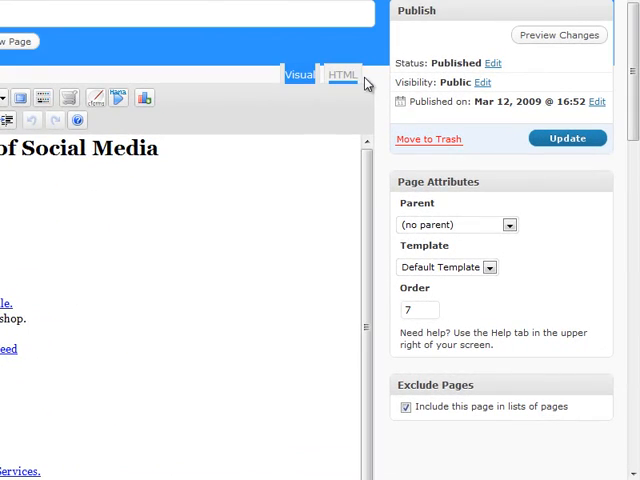
pyautogui.click(342, 74)
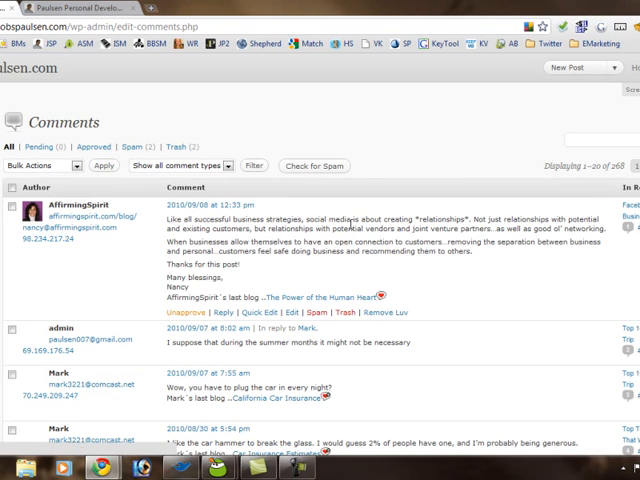
# Step: Scroll through the reader comments, then head to Appearance themes
pyautogui.scroll(-3)
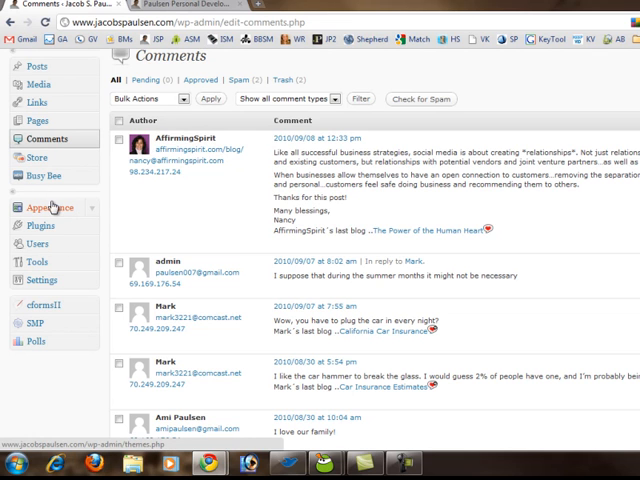
pyautogui.click(52, 208)
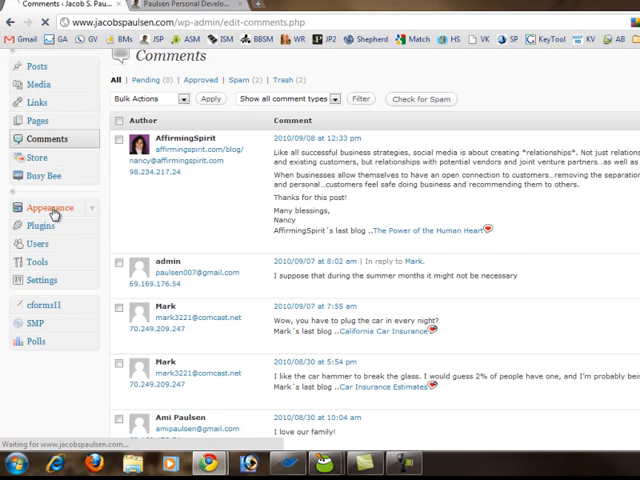
# Step: Browse the Manage Themes screen with Busy Bee current and the available themes below
pyautogui.click(50, 208)
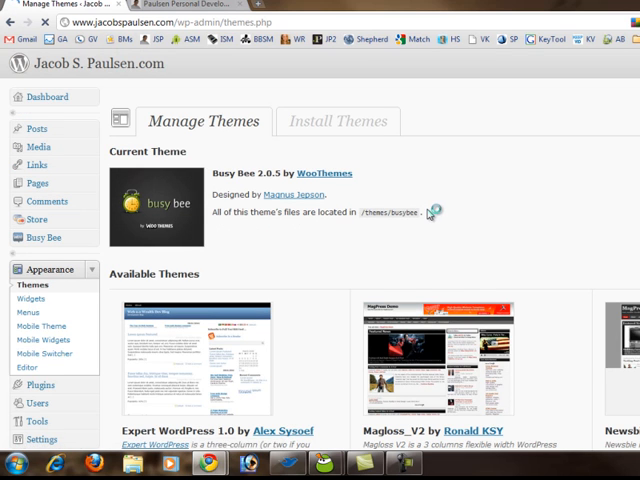
pyautogui.scroll(-3)
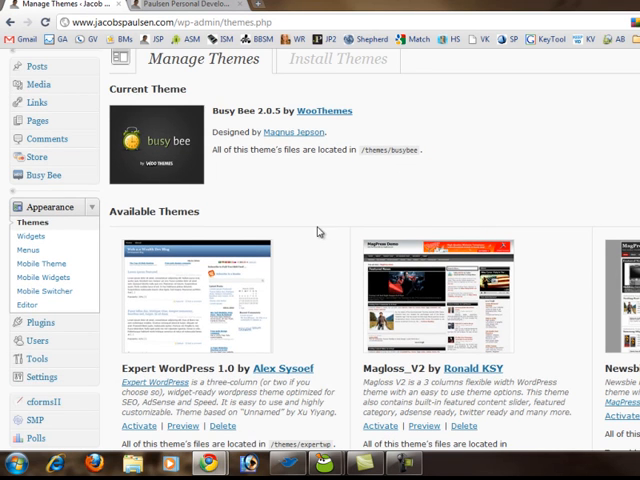
pyautogui.scroll(-3)
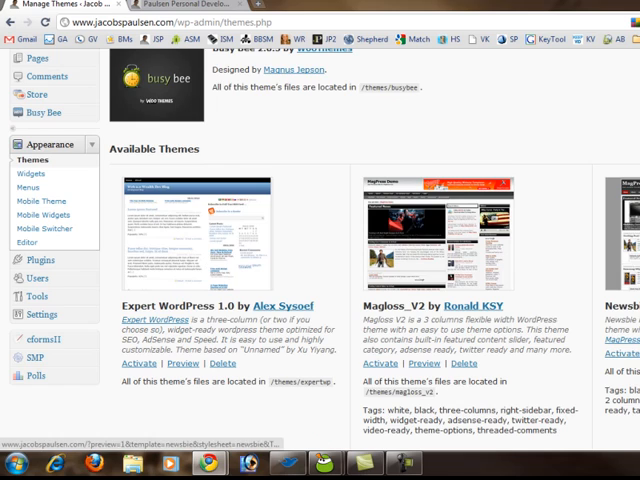
pyautogui.scroll(-3)
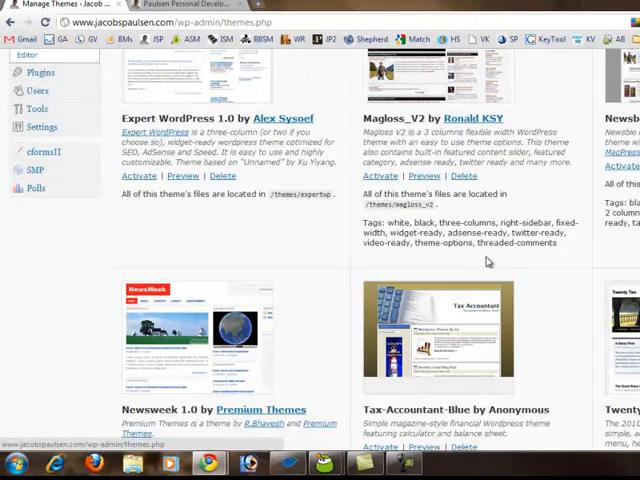
pyautogui.scroll(-3)
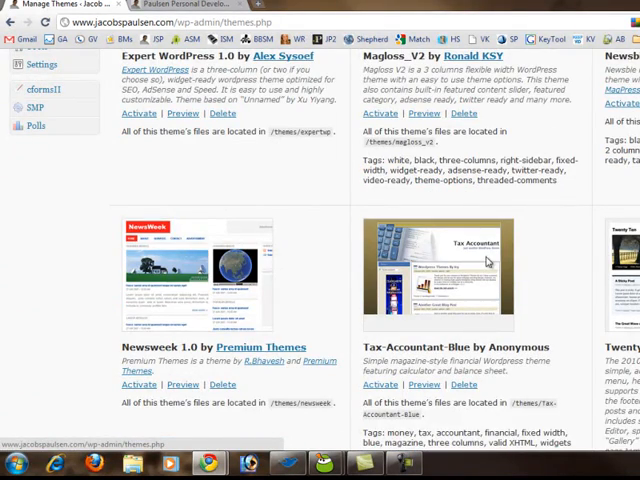
pyautogui.scroll(3)
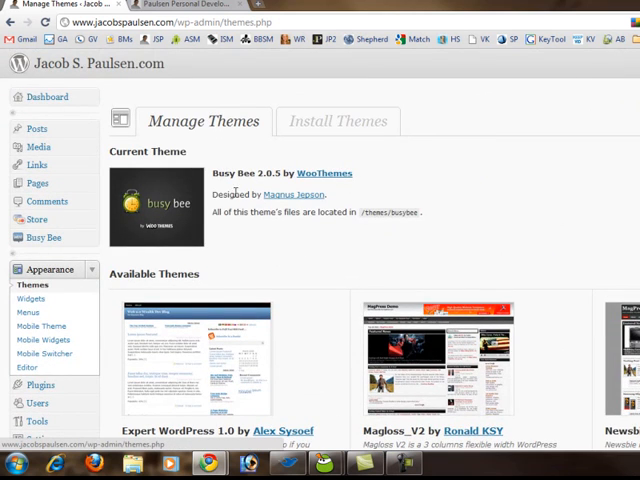
# Step: Check the live site in the other tab, return and activate the Newsweek 1.0 theme
pyautogui.click(180, 4)
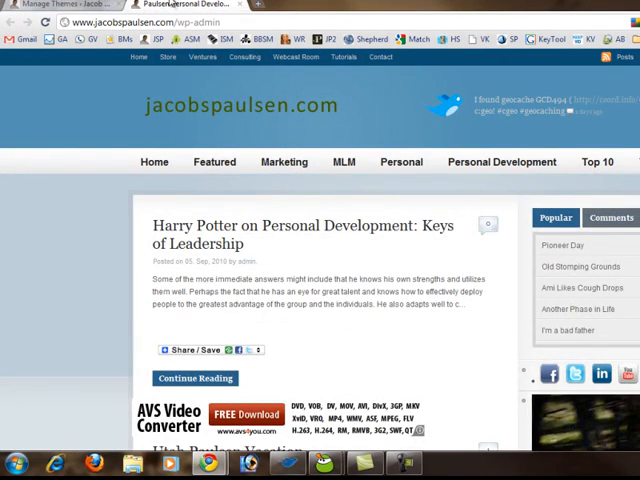
pyautogui.click(184, 4)
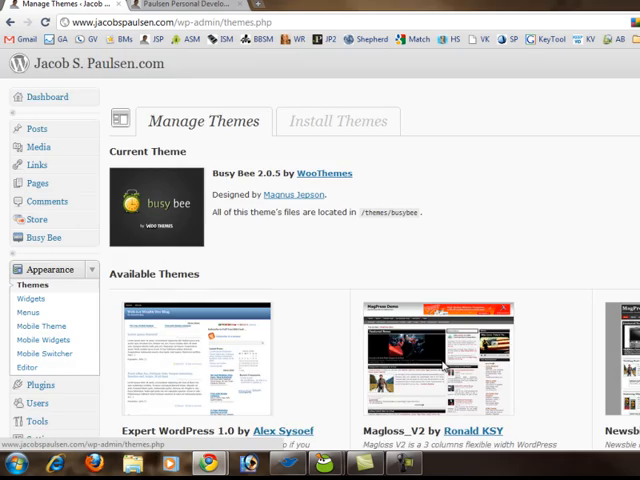
pyautogui.scroll(-3)
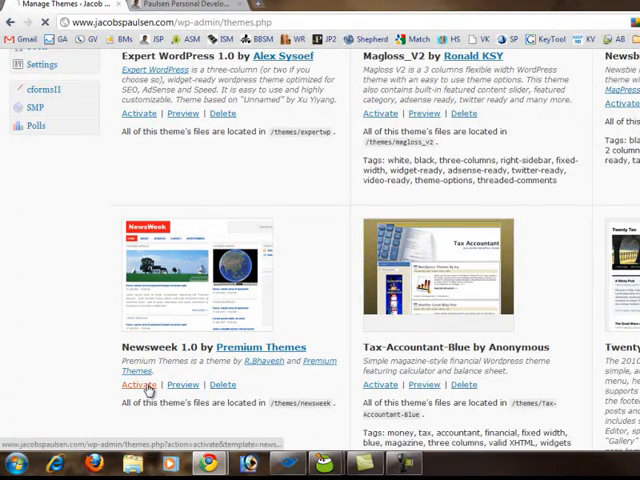
pyautogui.click(140, 384)
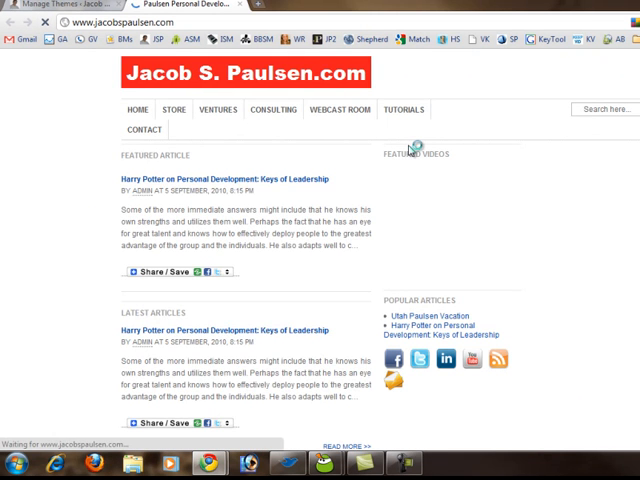
# Step: Scroll the Manage Themes page with Busy Bee active and go to the Widgets screen
pyautogui.scroll(-3)
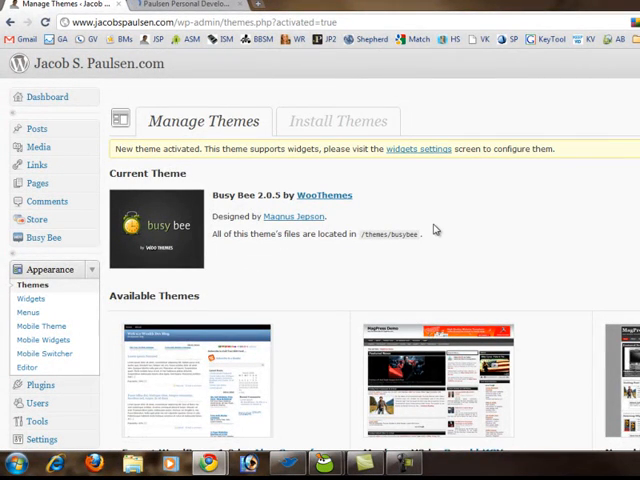
pyautogui.scroll(-3)
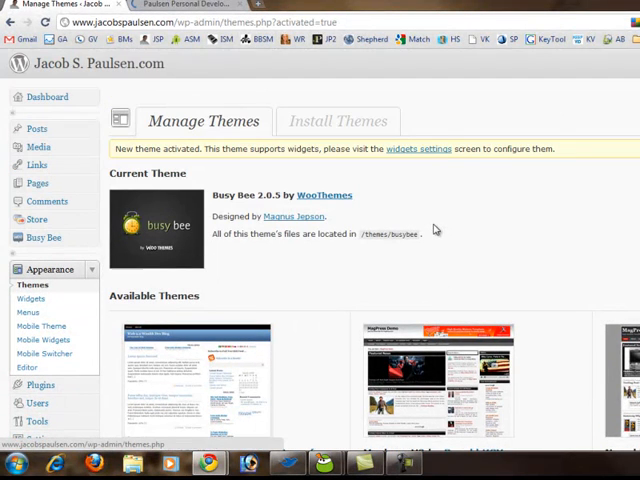
pyautogui.moveTo(438, 220)
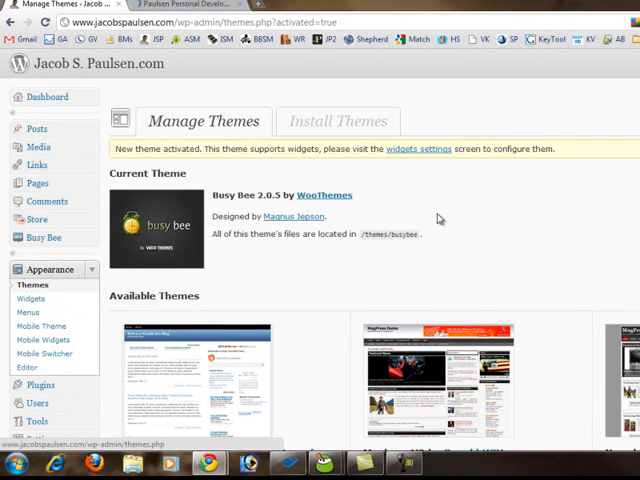
pyautogui.scroll(-3)
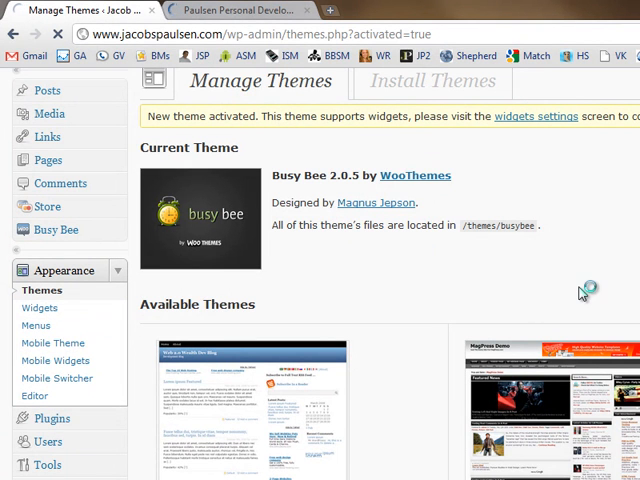
pyautogui.moveTo(536, 292)
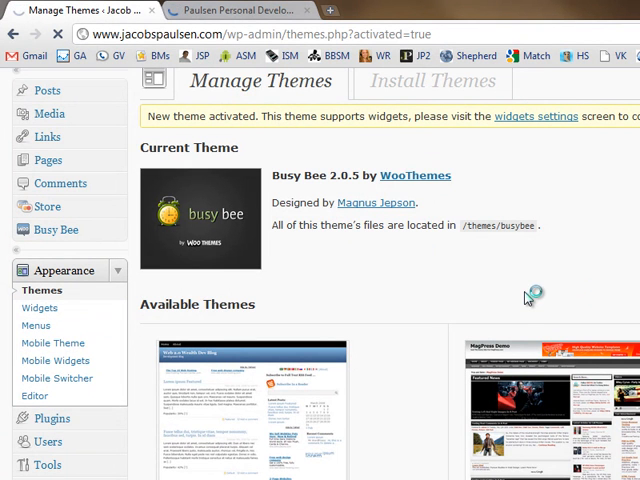
pyautogui.click(534, 116)
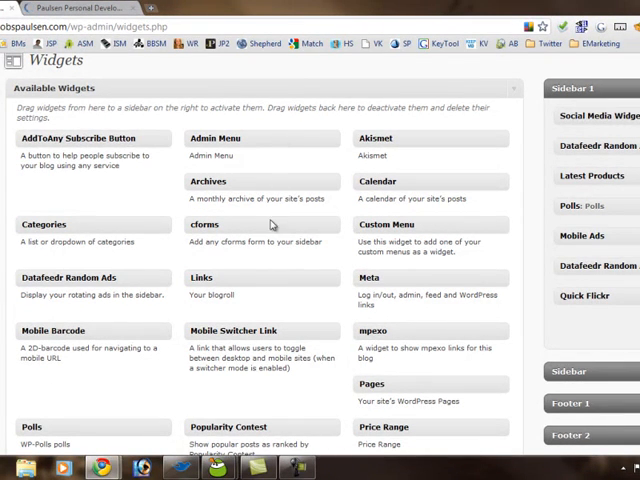
# Step: Scroll through the available widgets and the sidebar and footer areas
pyautogui.scroll(-3)
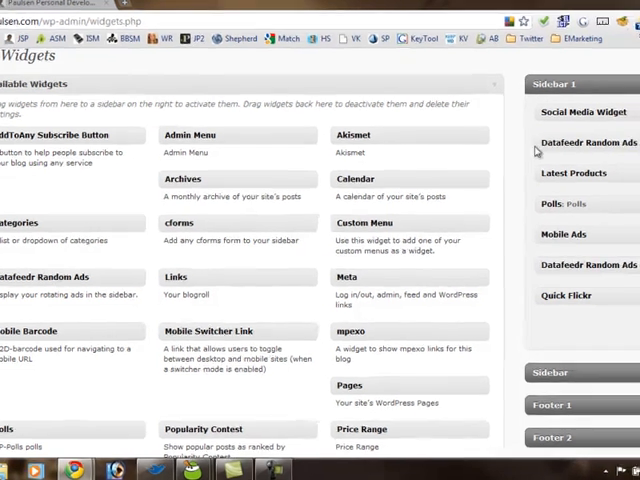
pyautogui.scroll(-3)
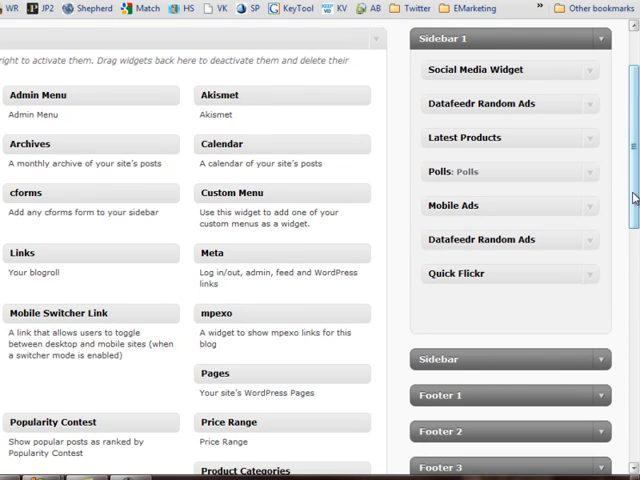
pyautogui.scroll(-3)
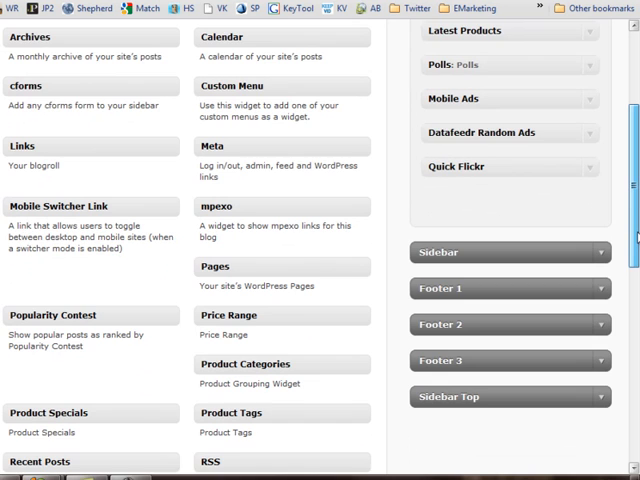
pyautogui.scroll(-3)
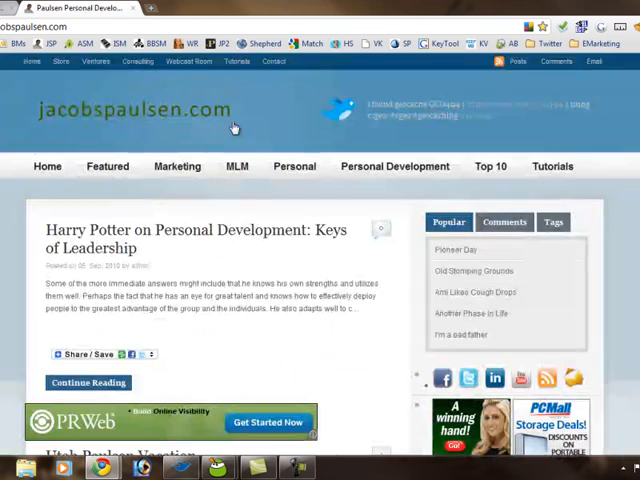
# Step: Scroll down the live jacobspaulsen.com homepage past several posts
pyautogui.scroll(-3)
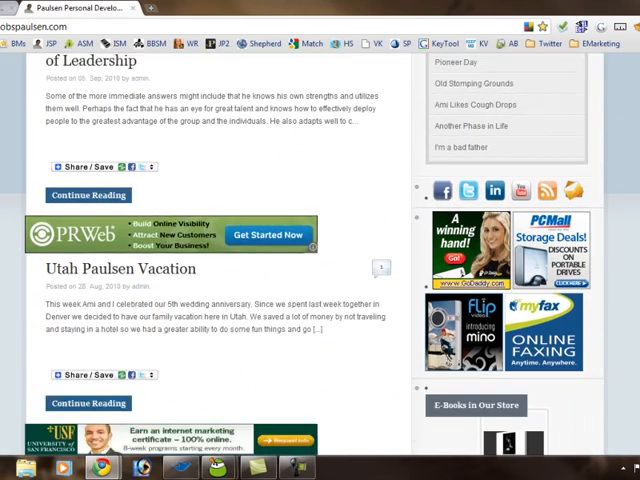
pyautogui.scroll(-3)
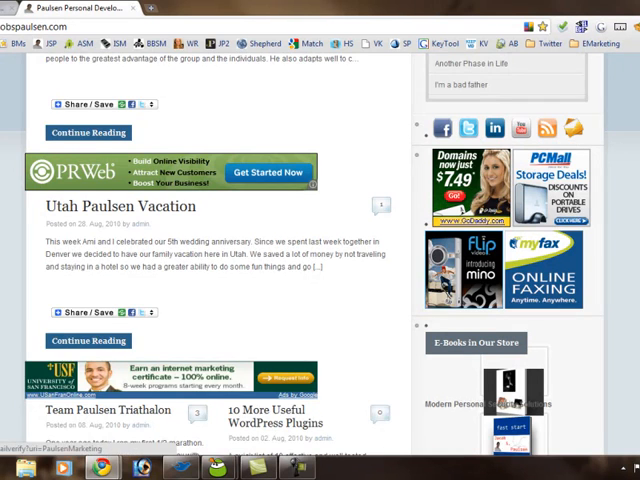
pyautogui.scroll(-3)
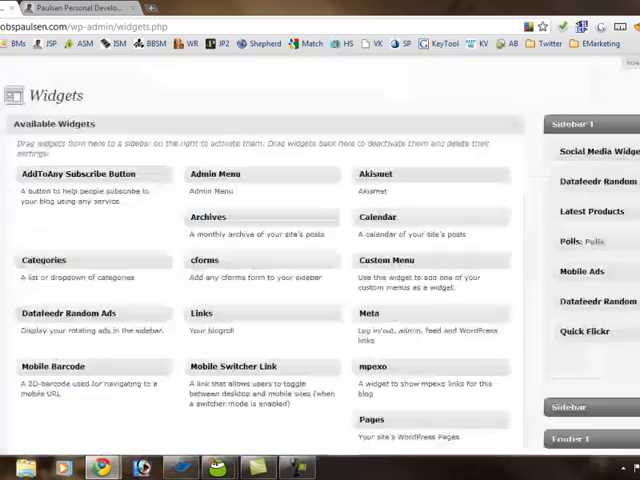
# Step: Scroll the Plugins list showing AddToAny, Akismet and All in One SEO Pack
pyautogui.scroll(-3)
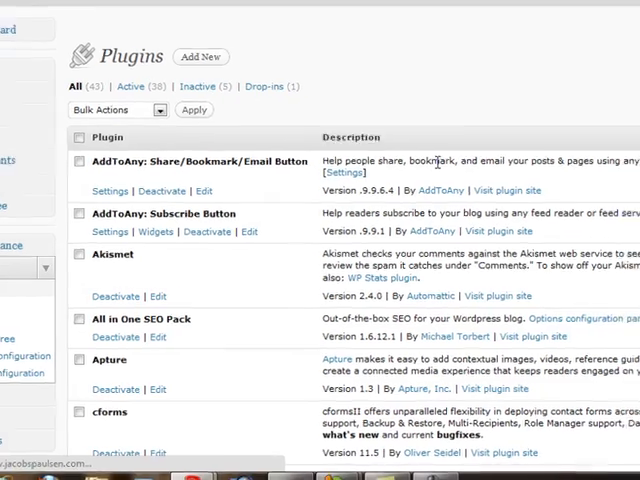
# Step: From Add New, search the plugin directory for 'paypal' and scroll the results
pyautogui.click(200, 56)
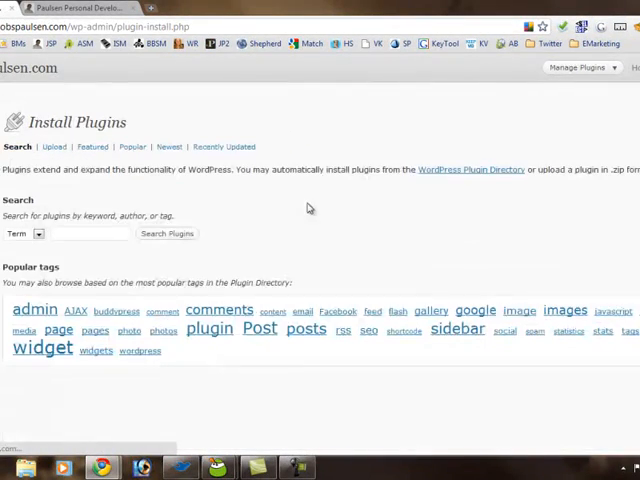
pyautogui.click(90, 232)
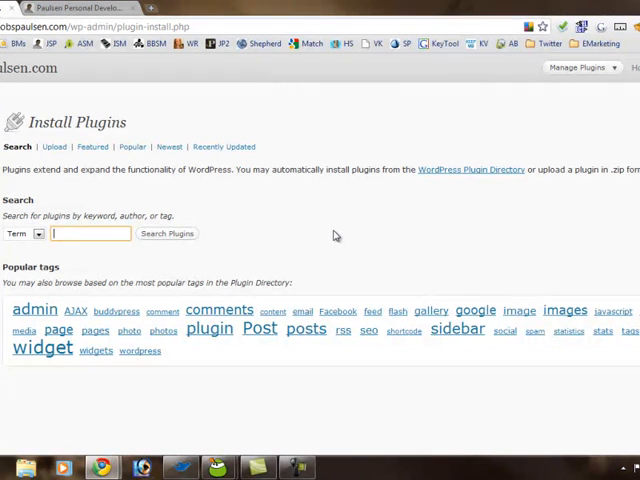
pyautogui.write('paypal')
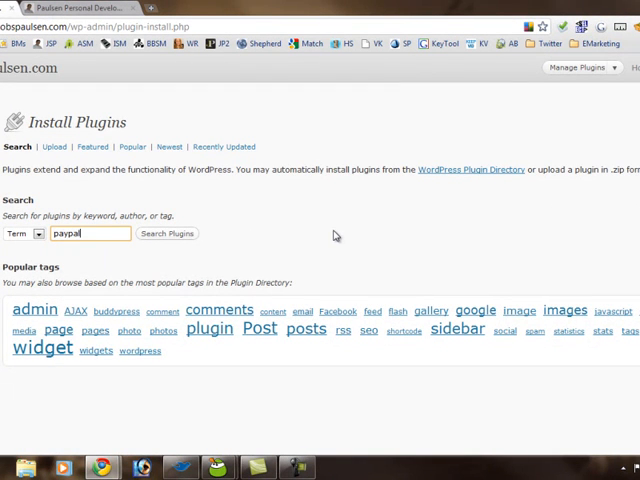
pyautogui.click(168, 232)
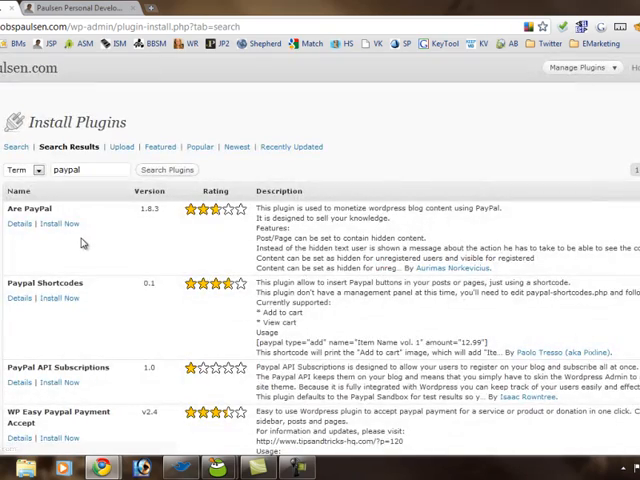
pyautogui.scroll(-3)
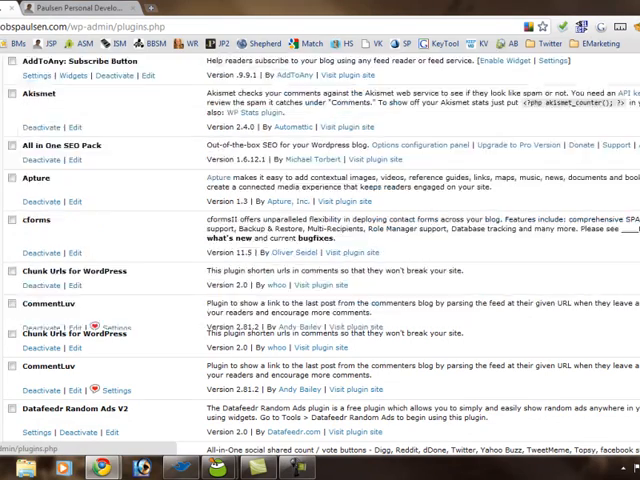
pyautogui.scroll(-3)
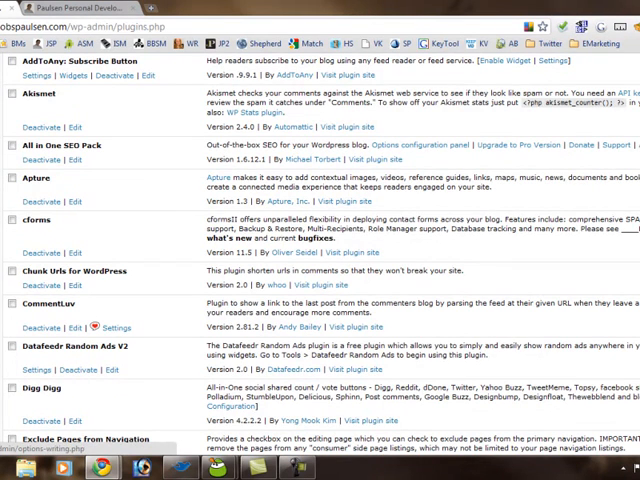
pyautogui.scroll(-3)
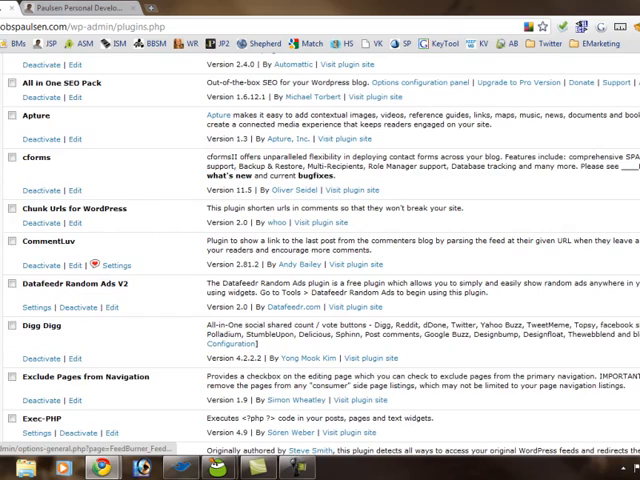
pyautogui.scroll(-3)
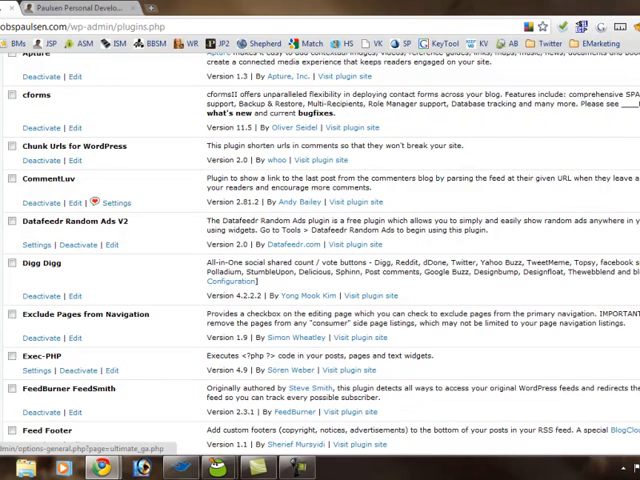
pyautogui.scroll(-3)
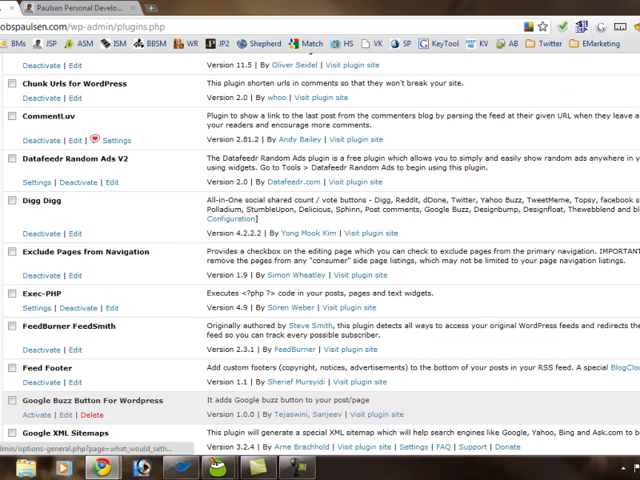
pyautogui.scroll(3)
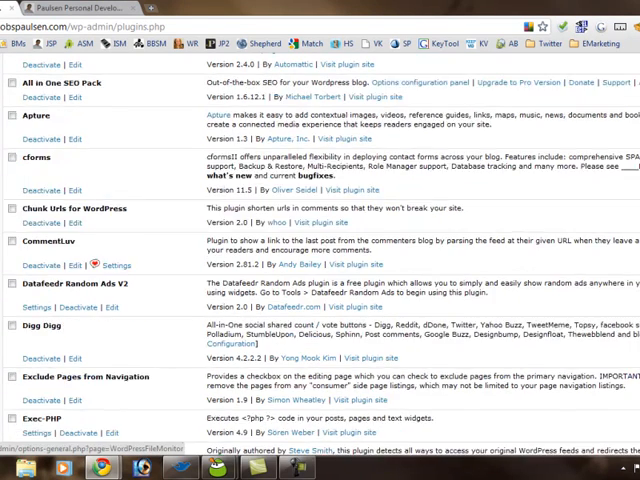
pyautogui.scroll(3)
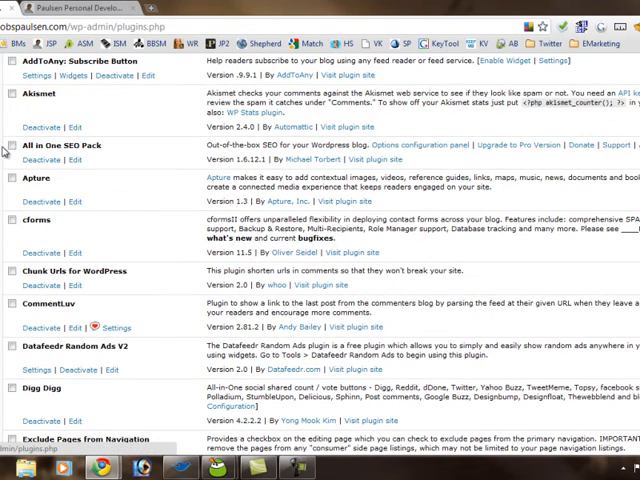